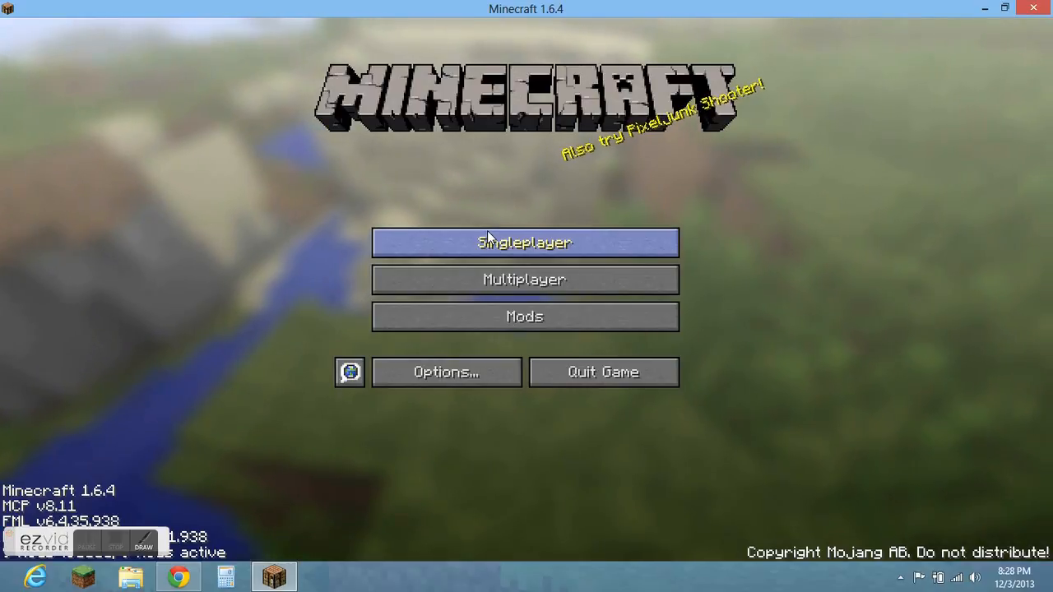
Step: Open Singleplayer and select the survival world 'dayy' in the world list
{"action": "left_click", "coordinate": [524, 242]}
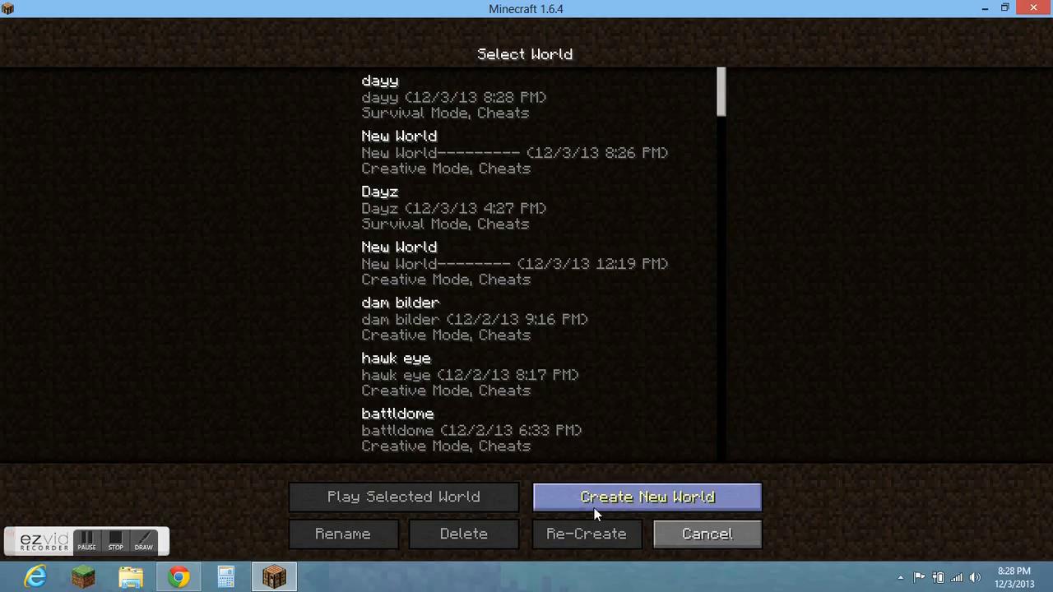
{"action": "left_click", "coordinate": [646, 496]}
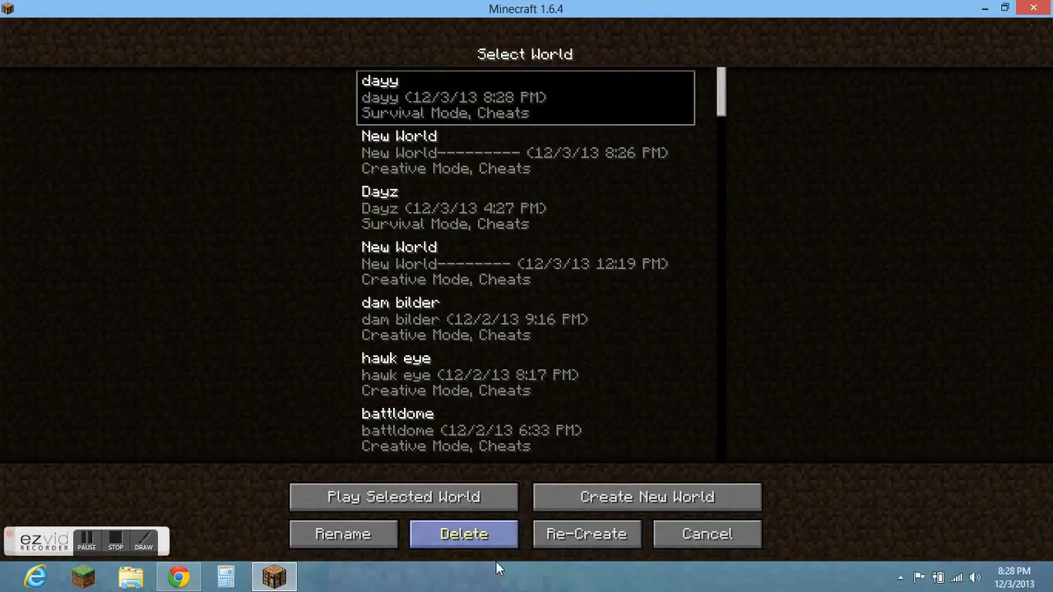
Step: Re-create 'dayy' as 'Copy of dayy', confirm Day Z Snow world type, and create it
{"action": "left_click", "coordinate": [586, 533]}
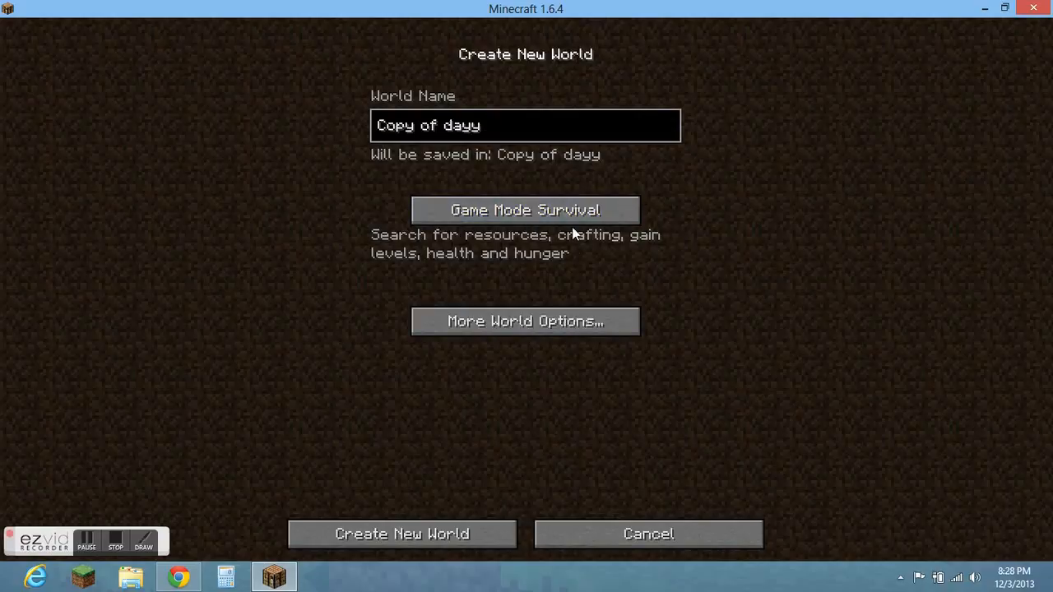
{"action": "left_click", "coordinate": [525, 320]}
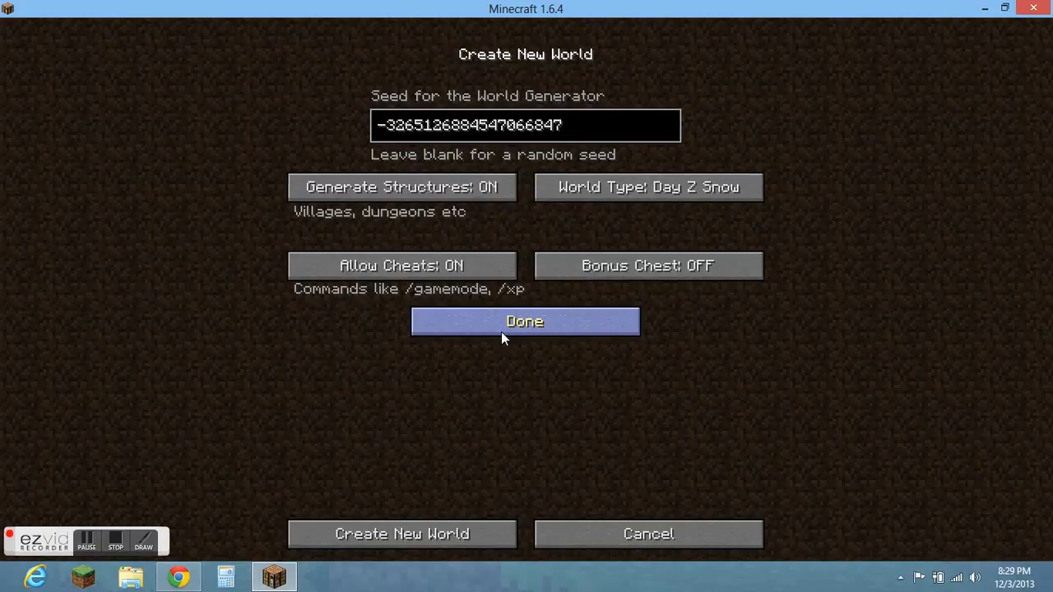
{"action": "left_click", "coordinate": [525, 321]}
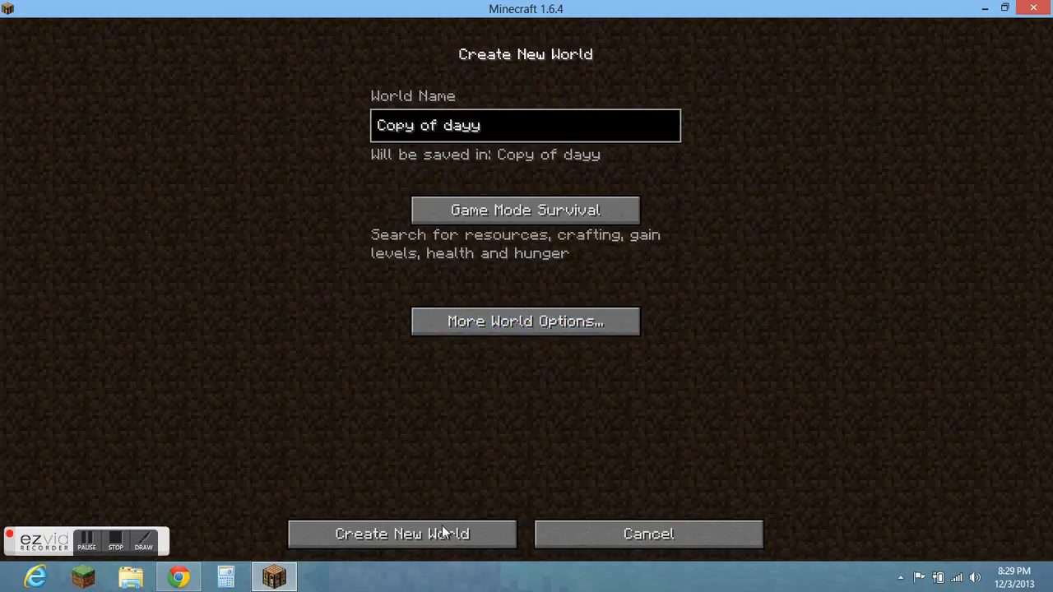
{"action": "left_click", "coordinate": [402, 534]}
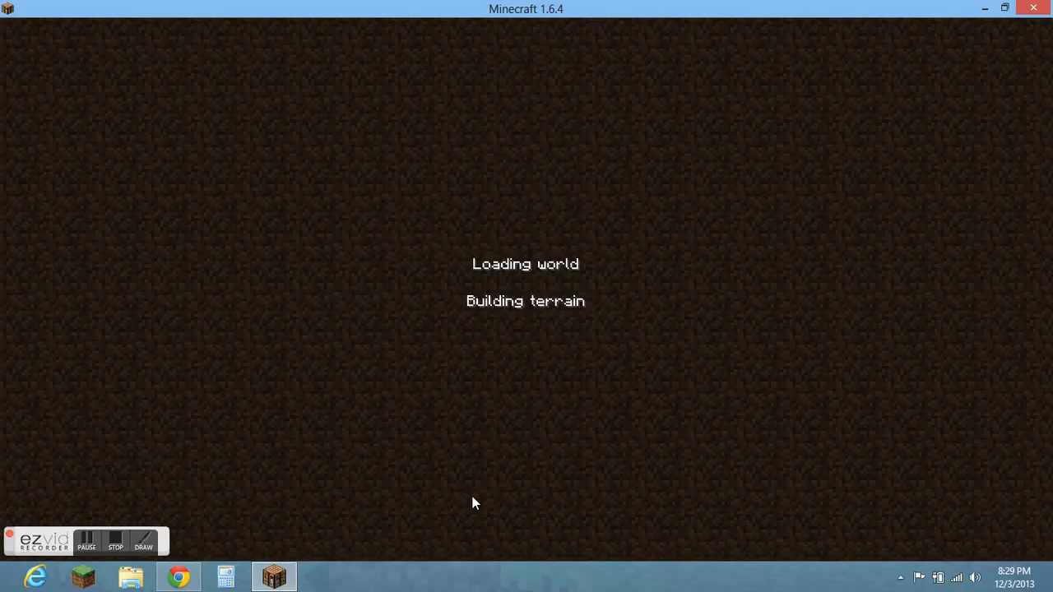
{"action": "mouse_move", "coordinate": [494, 453]}
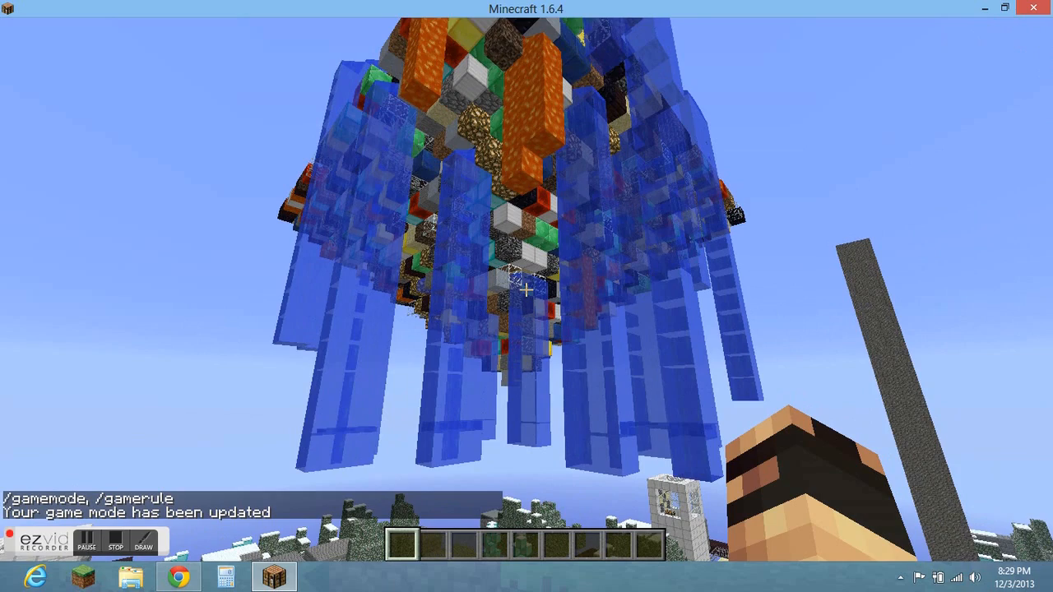
{"action": "mouse_move", "coordinate": [526, 289]}
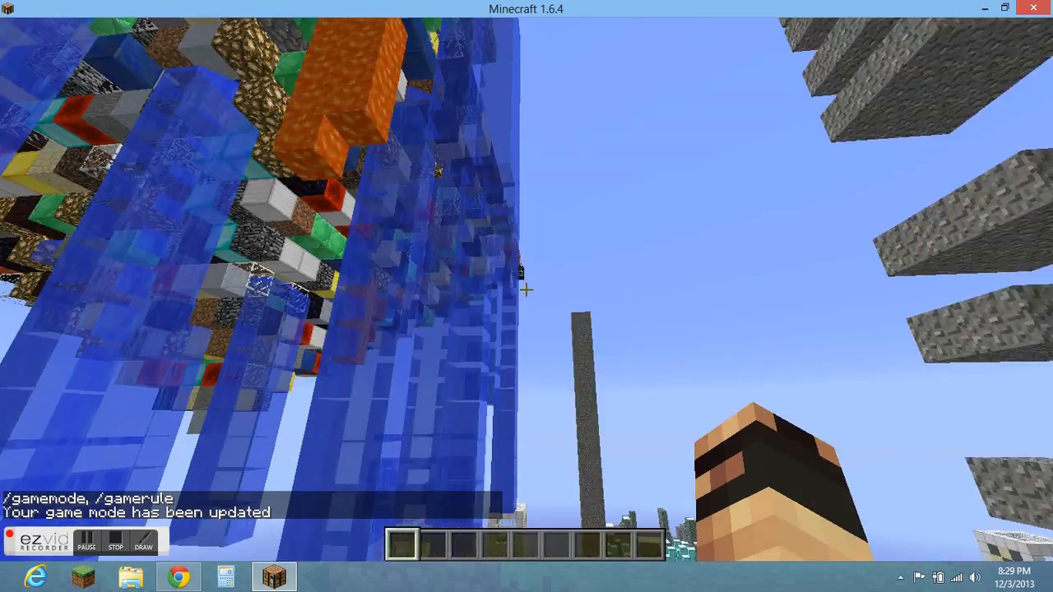
{"action": "mouse_move", "coordinate": [526, 296]}
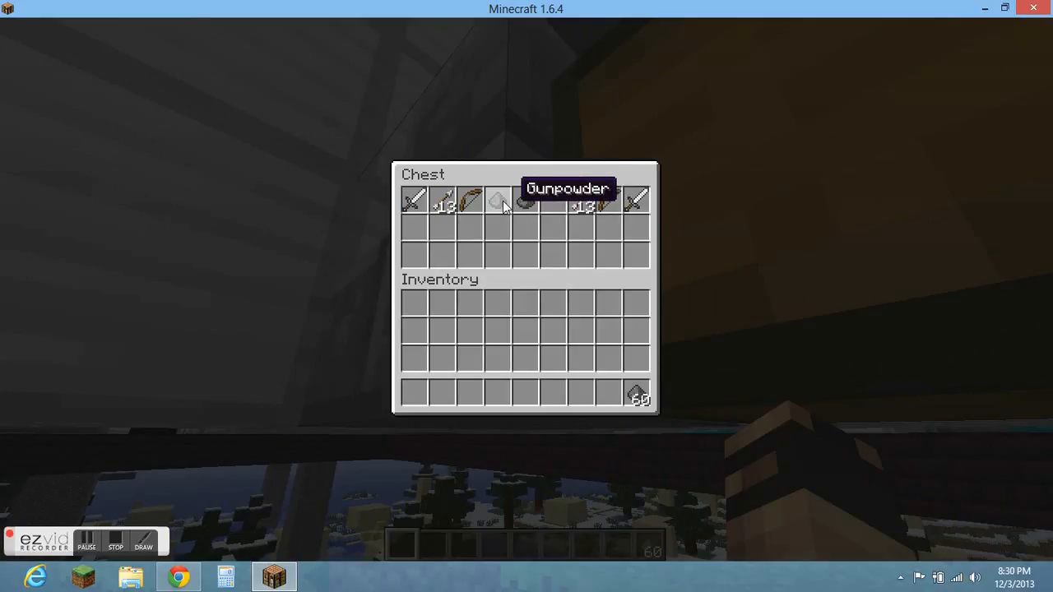
Step: Close the first chest, then close the second after taking its gunpowder (56 and 64)
{"action": "key", "text": "Escape"}
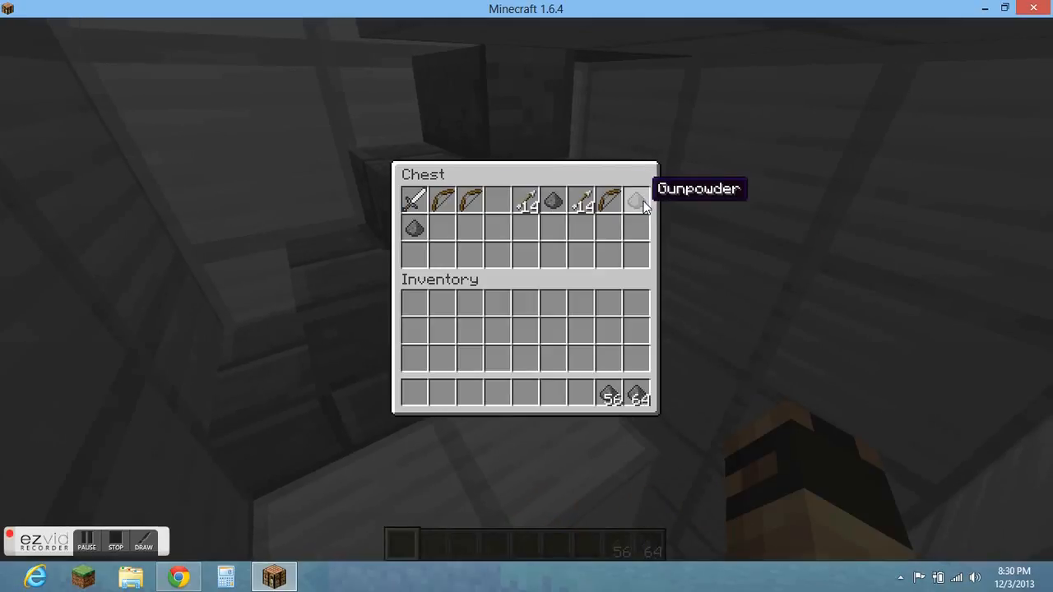
{"action": "key", "text": "Escape"}
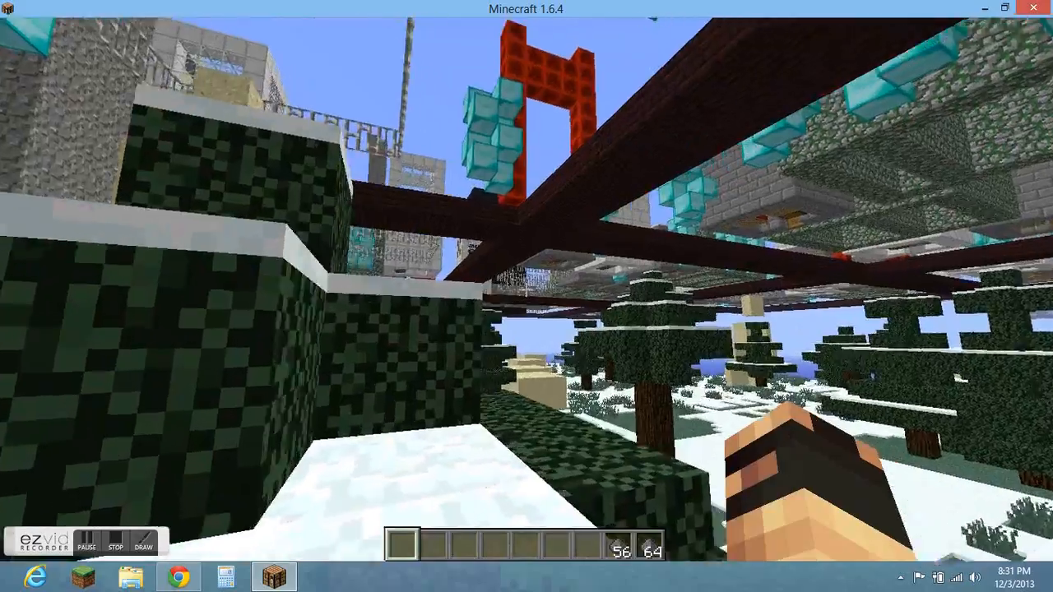
{"action": "mouse_move", "coordinate": [526, 297]}
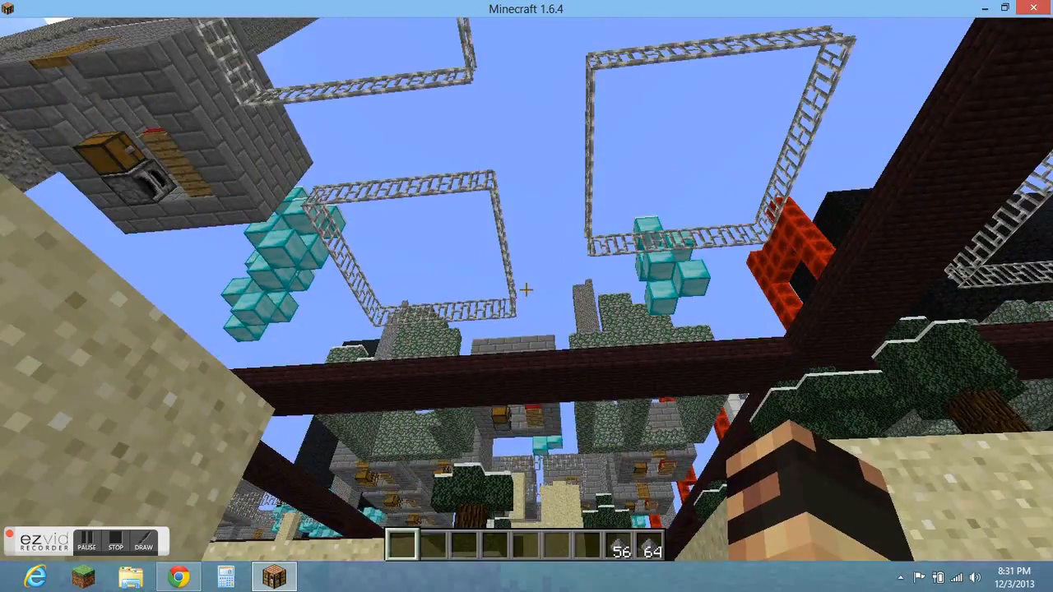
{"action": "mouse_move", "coordinate": [526, 288]}
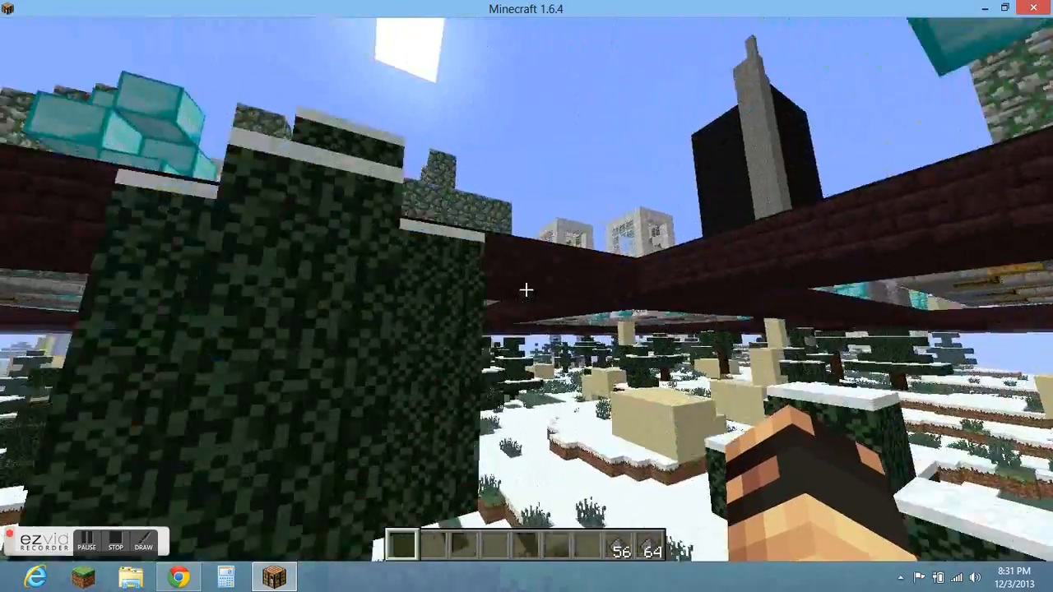
{"action": "mouse_move", "coordinate": [526, 296]}
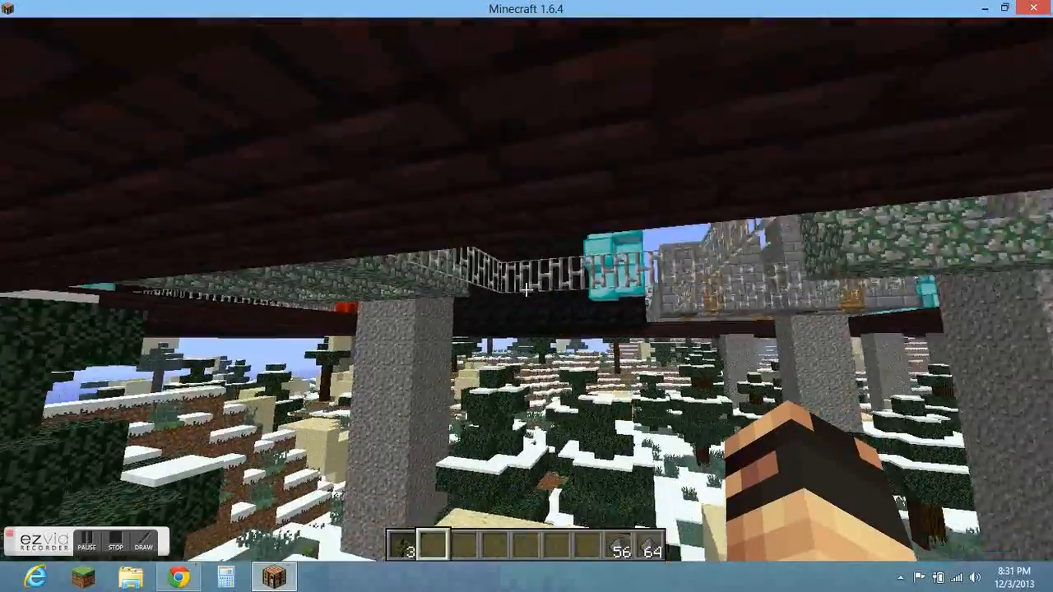
{"action": "mouse_move", "coordinate": [526, 289]}
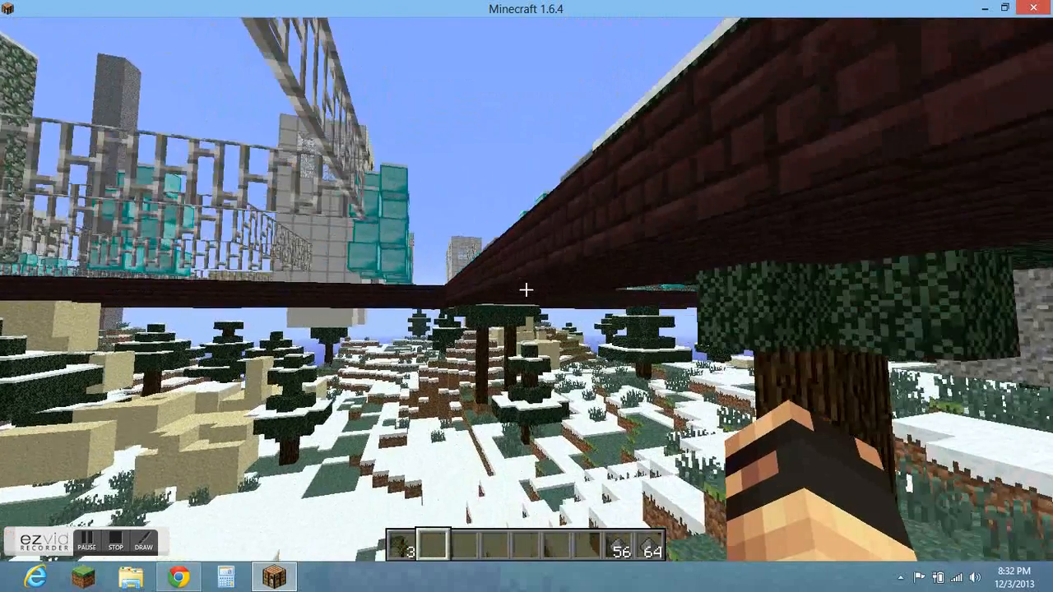
Step: Pause to the Game menu after collecting three items under the walkways
{"action": "key", "text": "Escape"}
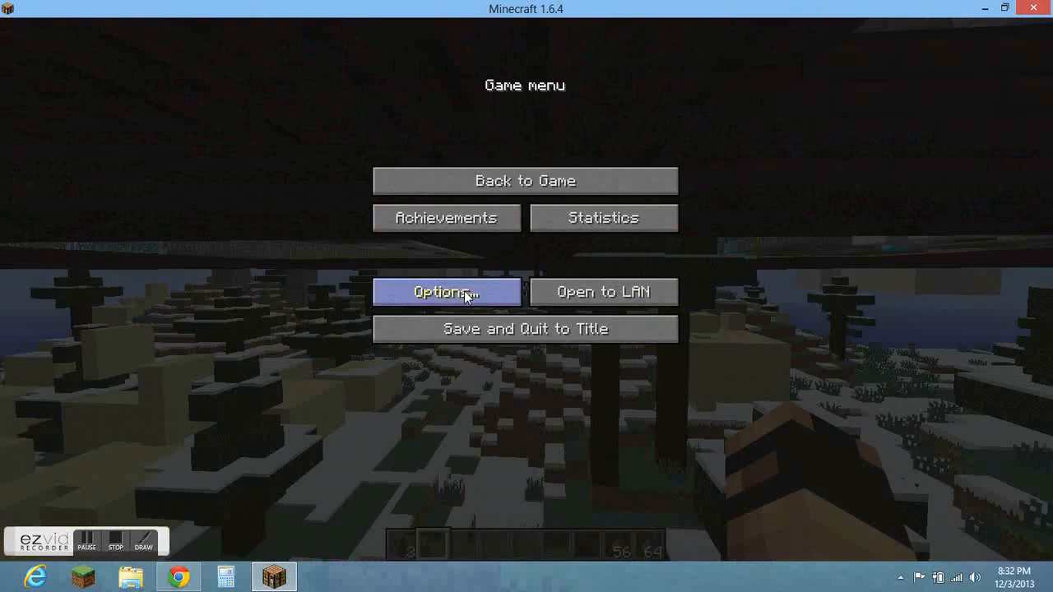
Step: Choose Save and Quit to Title from the Game menu
{"action": "left_click", "coordinate": [525, 328]}
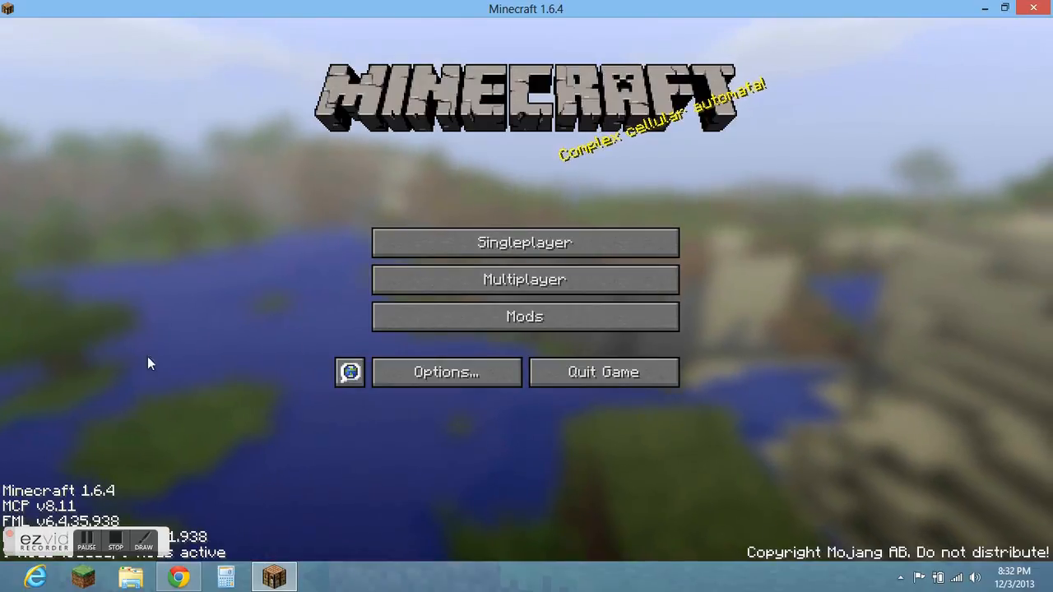
{"action": "mouse_move", "coordinate": [687, 272]}
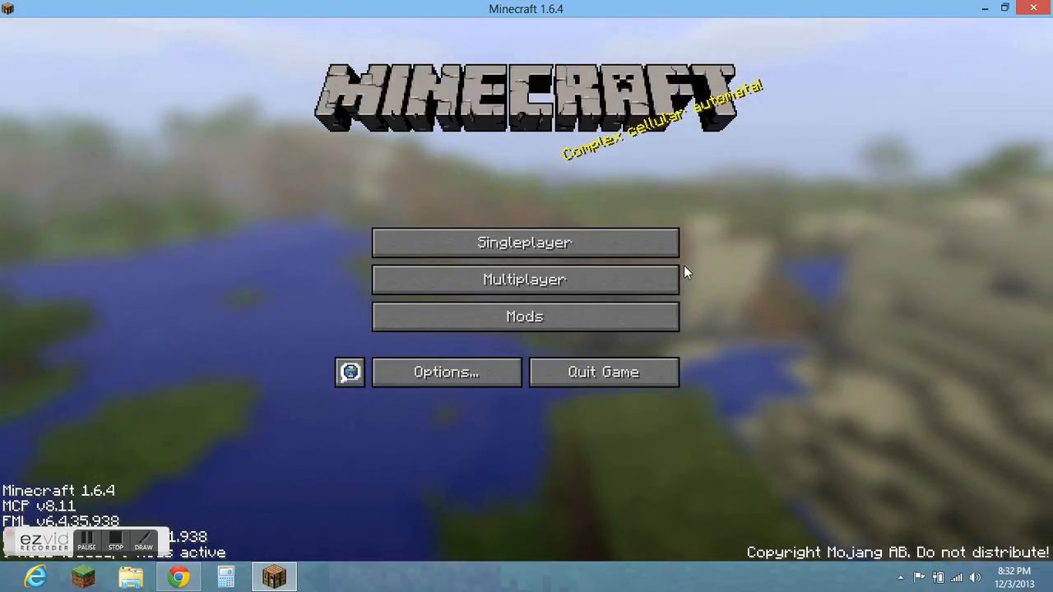